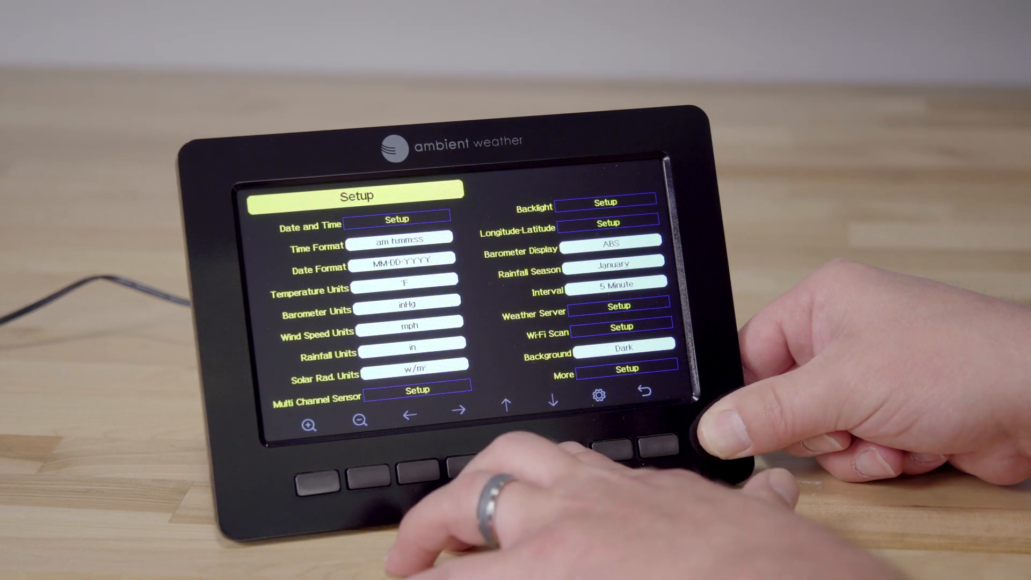
# Enter the Date and Time setup page with time, date, time zone and time server.
pyautogui.click(396, 218)
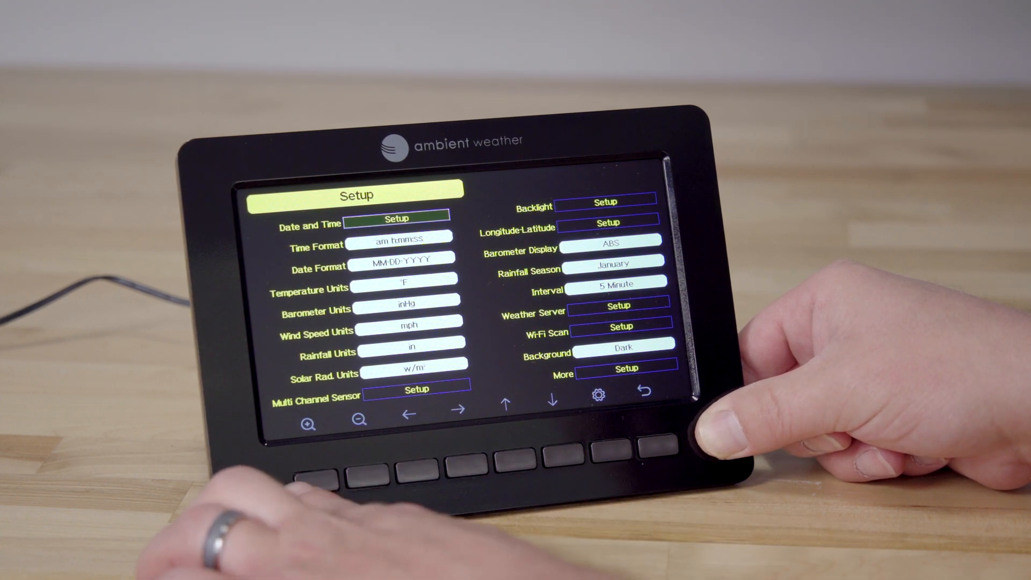
pyautogui.click(397, 218)
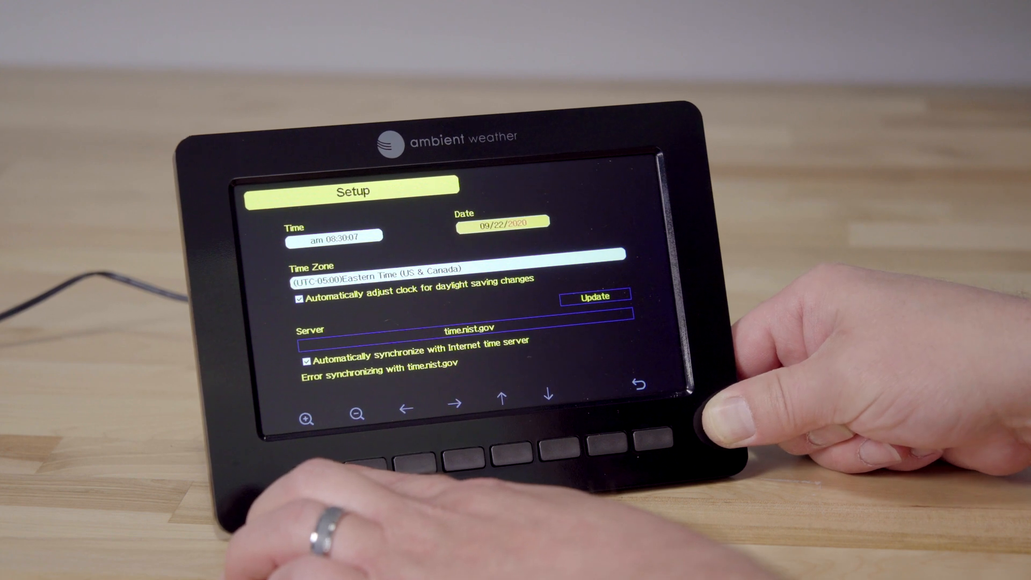
# Back on the setup list, cycle the date format and leave barometer units on inHg.
pyautogui.click(639, 386)
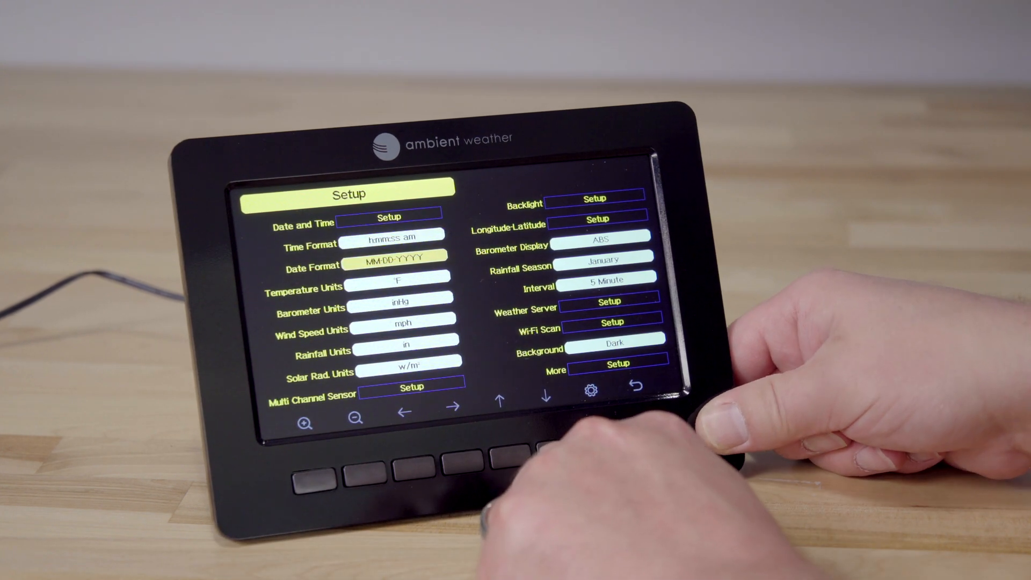
pyautogui.click(401, 265)
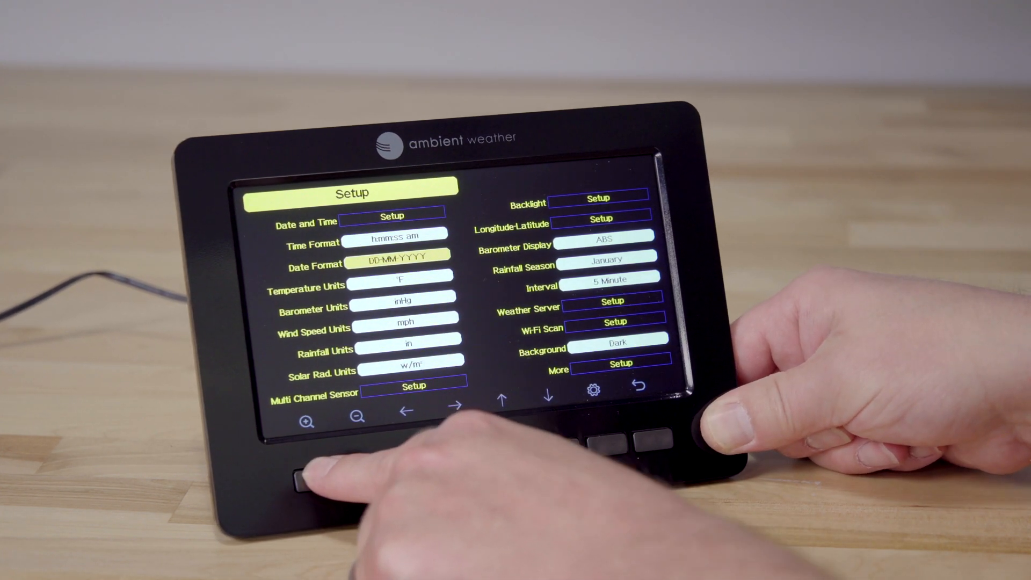
pyautogui.click(399, 264)
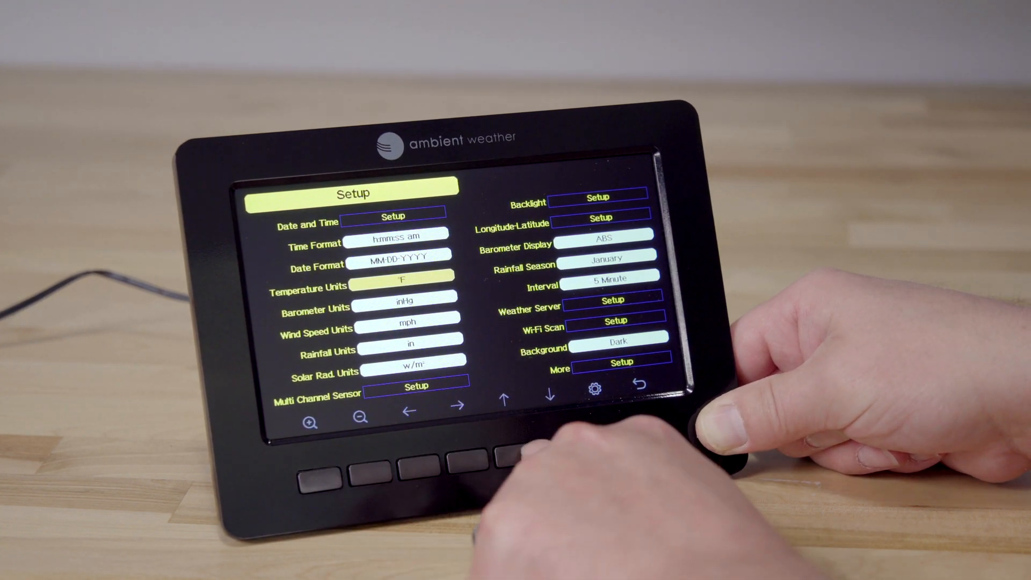
pyautogui.click(408, 299)
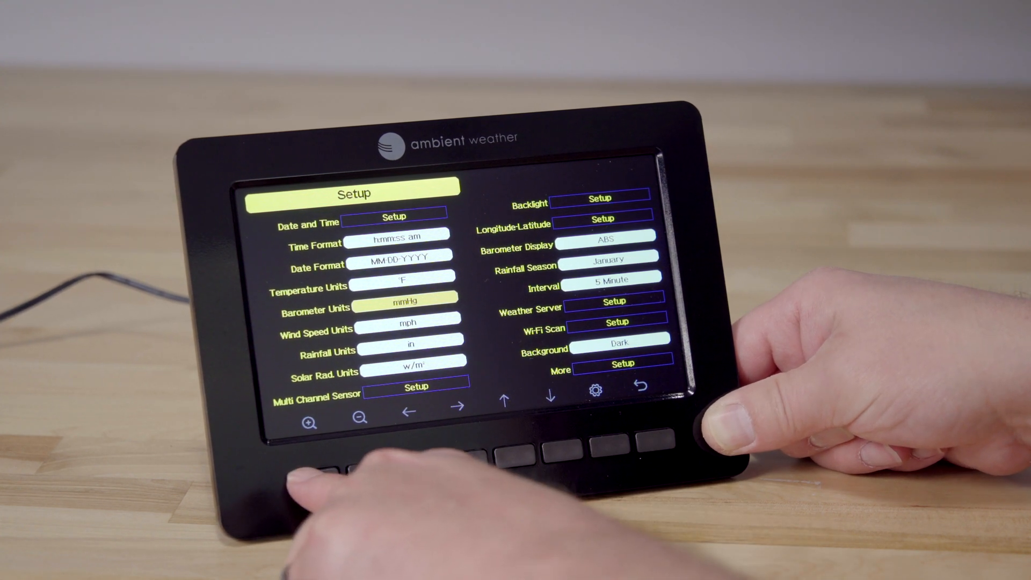
pyautogui.click(416, 302)
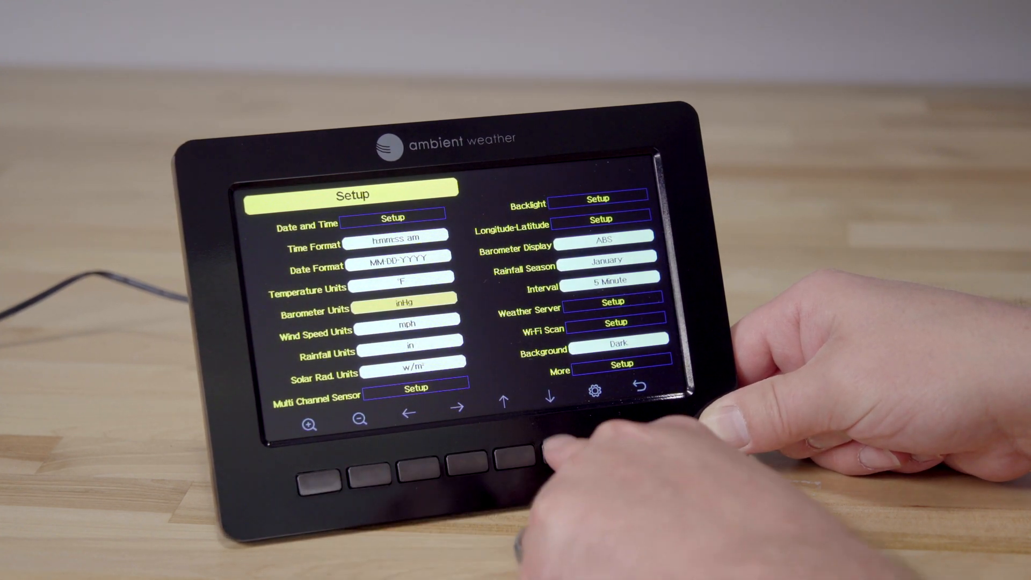
# Cycle wind speed through bft and km/h back to mph, keeping rainfall in inches.
pyautogui.click(408, 330)
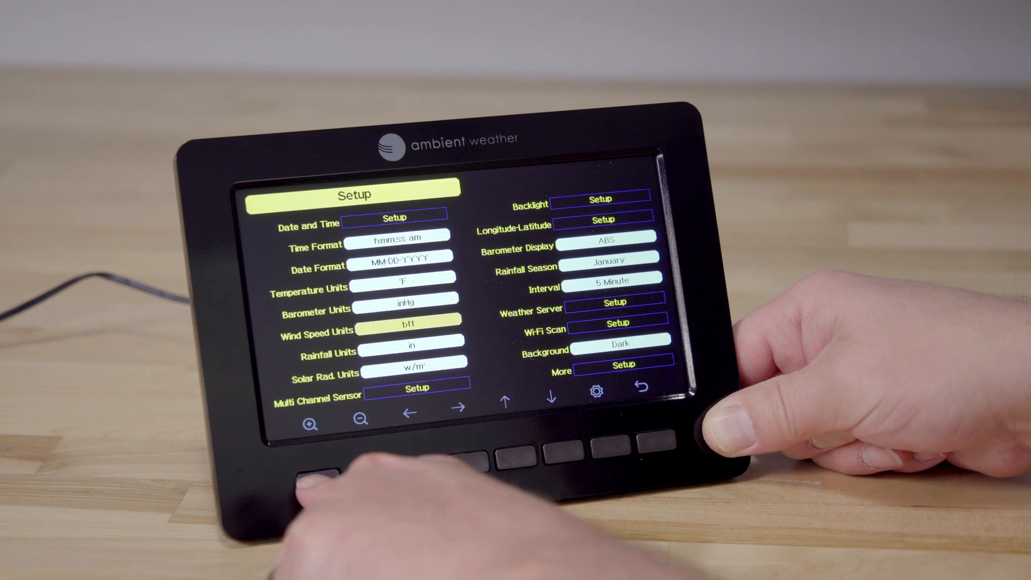
pyautogui.click(414, 329)
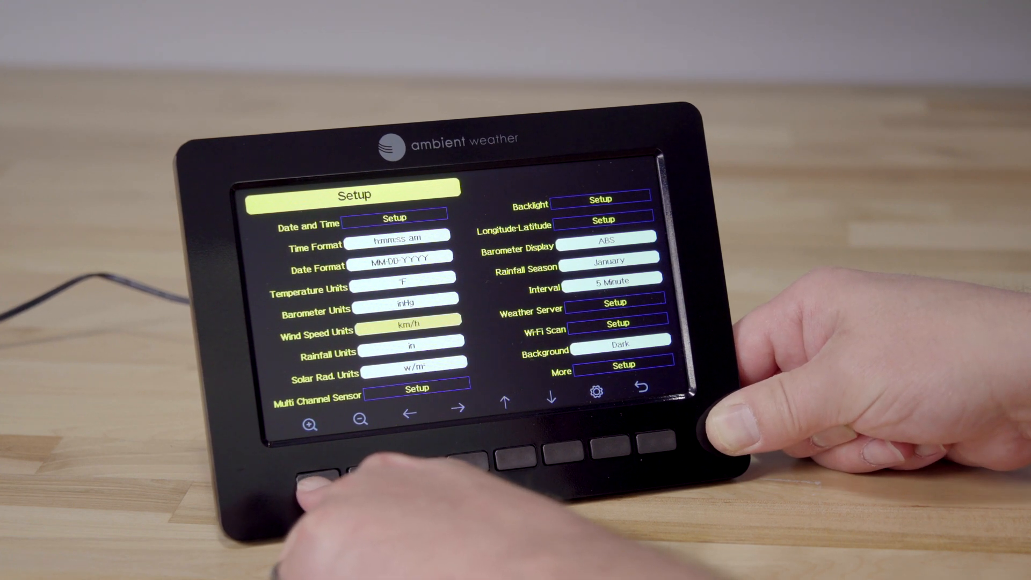
pyautogui.click(414, 329)
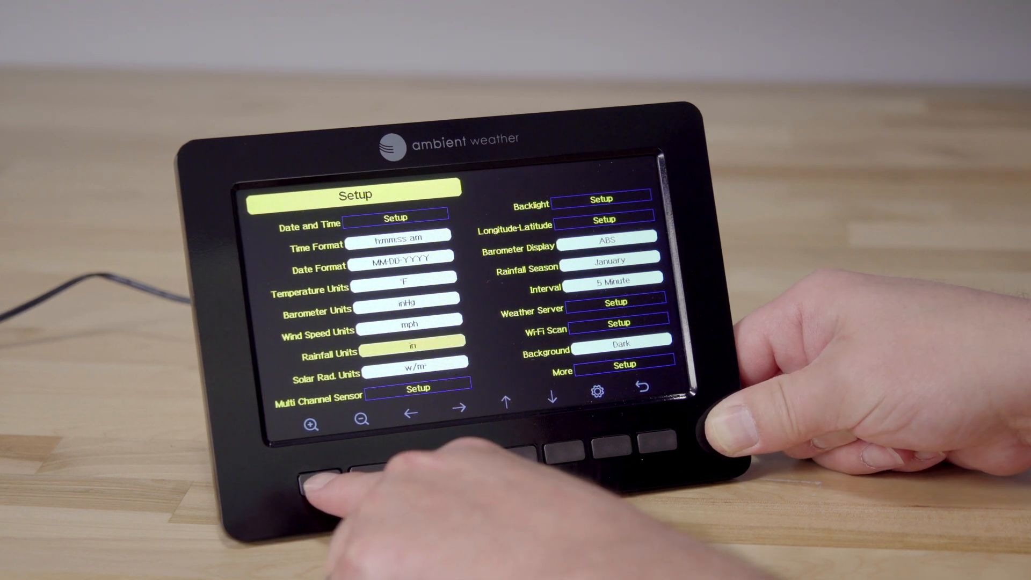
pyautogui.click(554, 391)
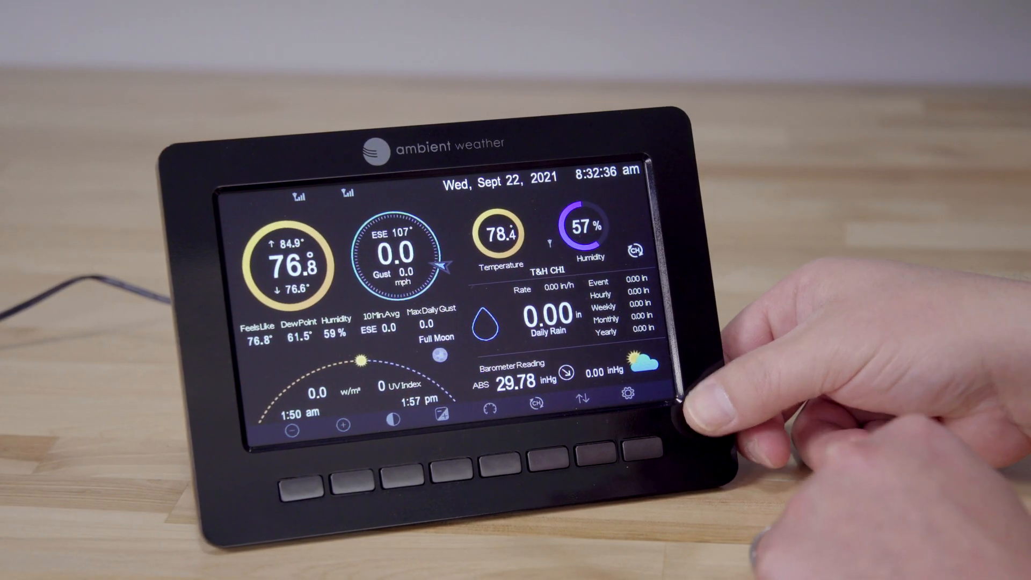
# Leave the dashboard for the calibration page via the gear key.
pyautogui.click(629, 393)
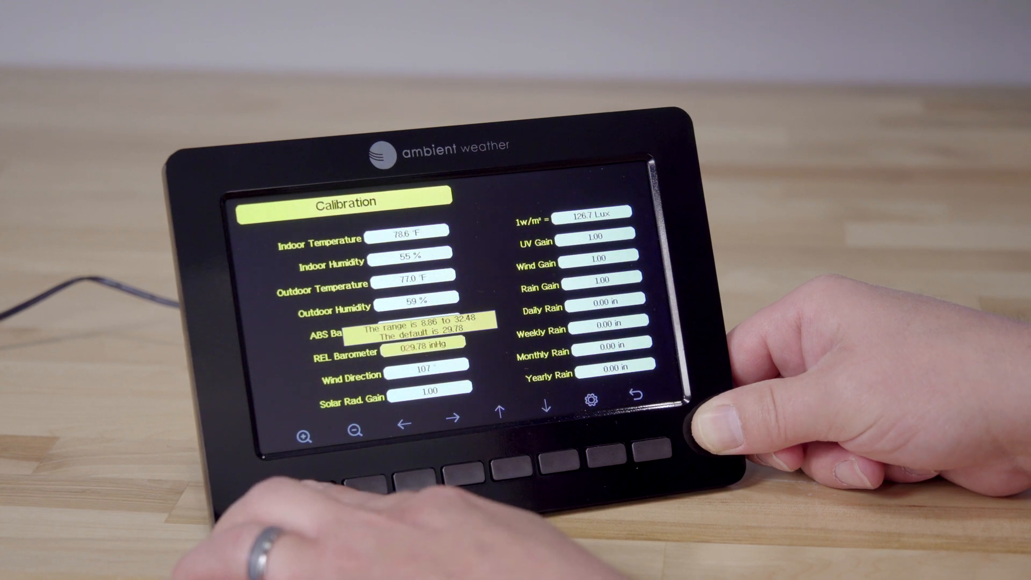
# Raise the REL Barometer value to 30.15 inHg and confirm it.
pyautogui.click(500, 413)
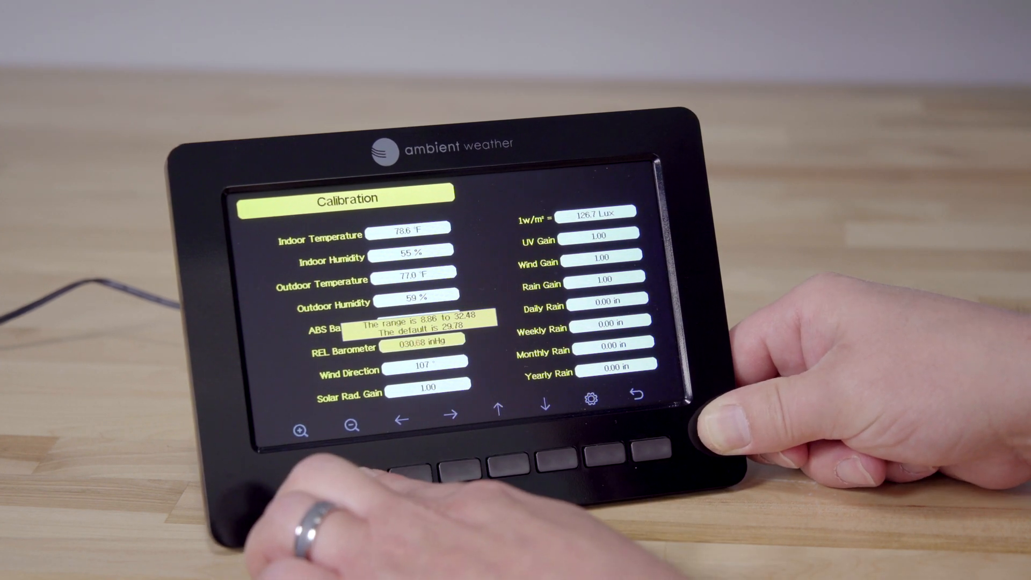
pyautogui.click(543, 408)
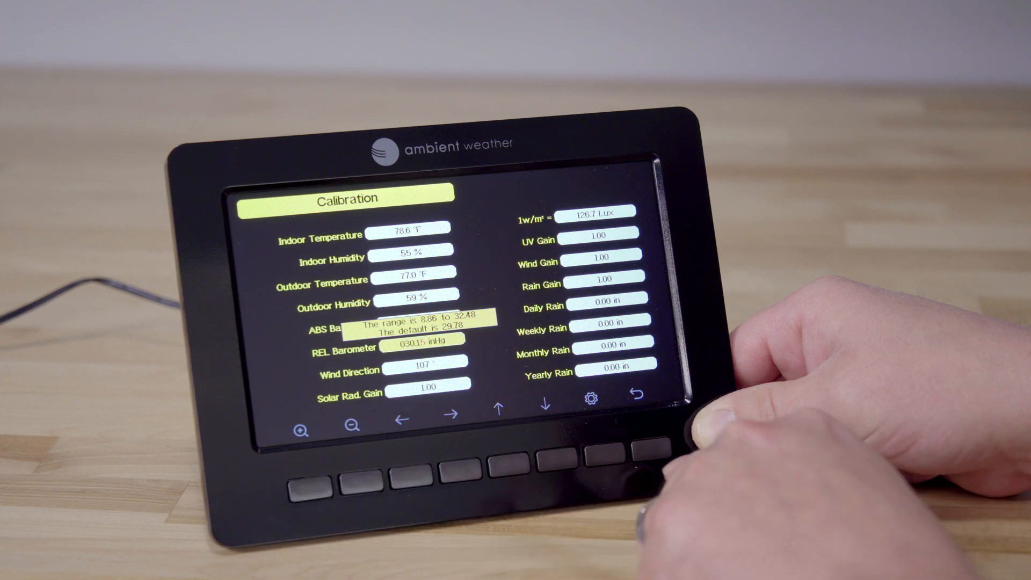
pyautogui.click(638, 394)
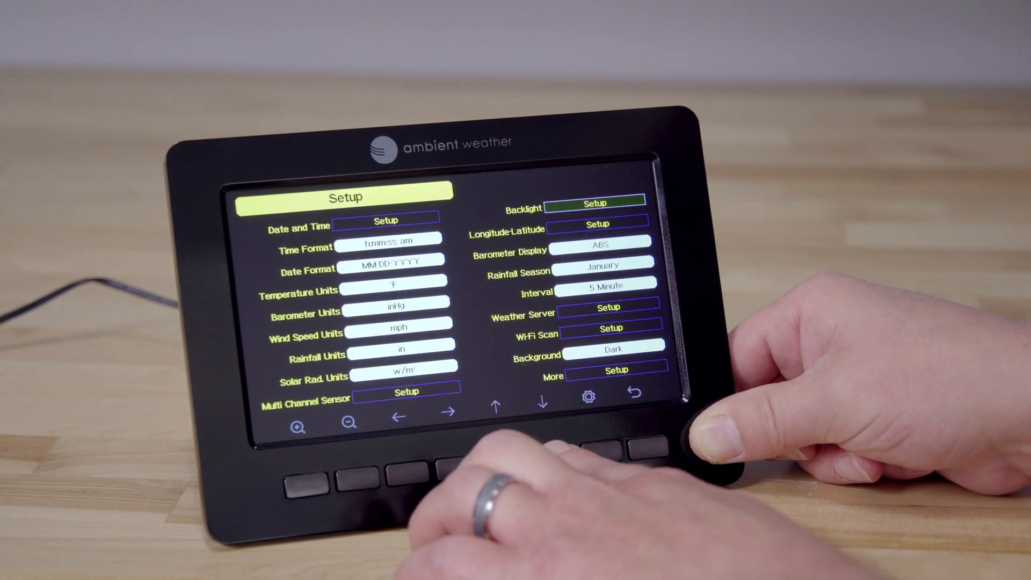
# Set Barometer Display to REL instead of ABS.
pyautogui.click(598, 251)
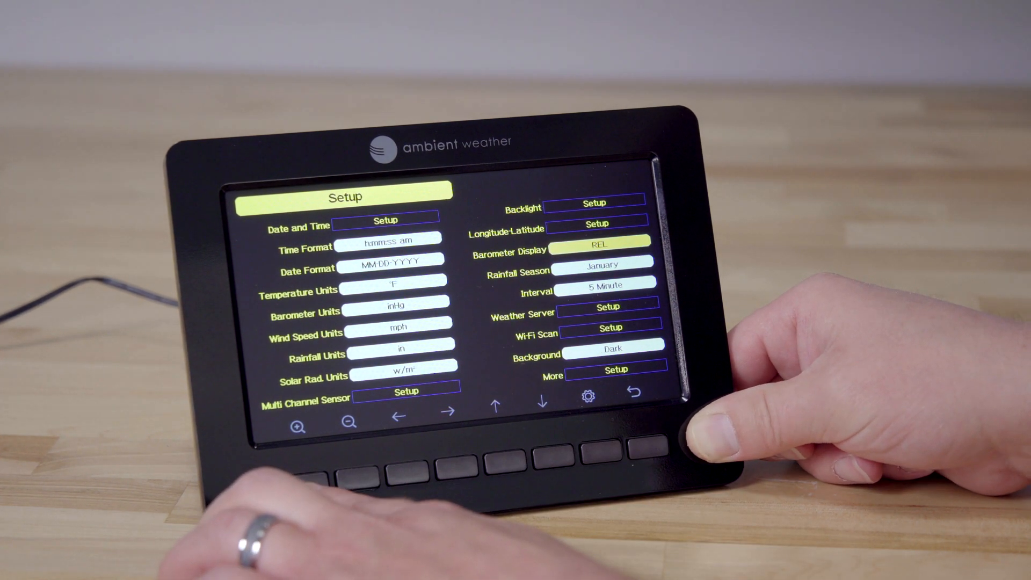